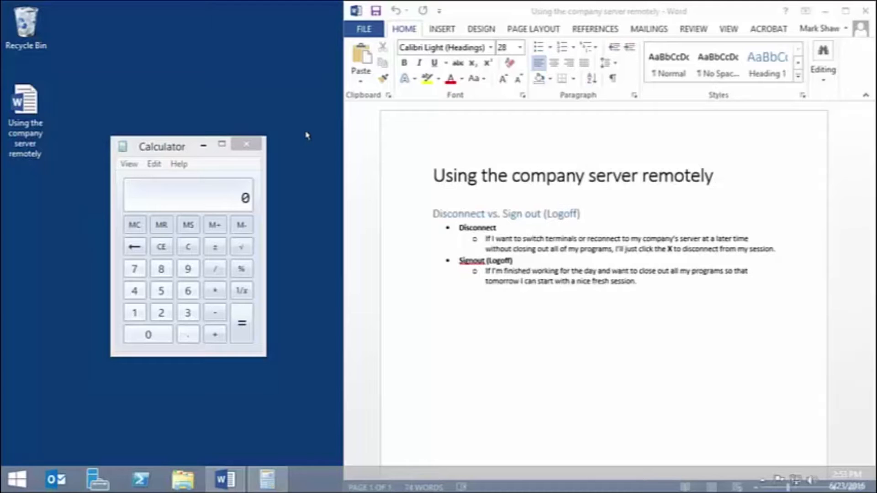
mouse_move(329, 90)
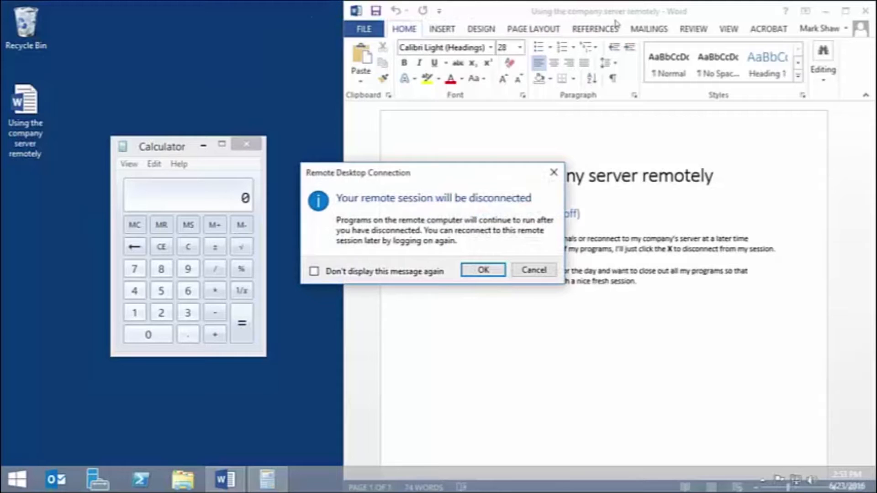
Confirm the disconnect dialog so the remote session closes, leaving its programs running.
click(482, 269)
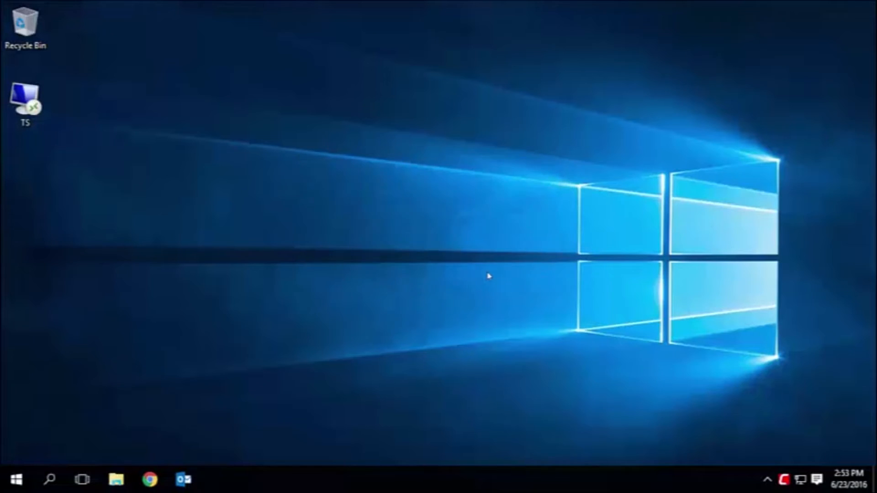
mouse_move(203, 162)
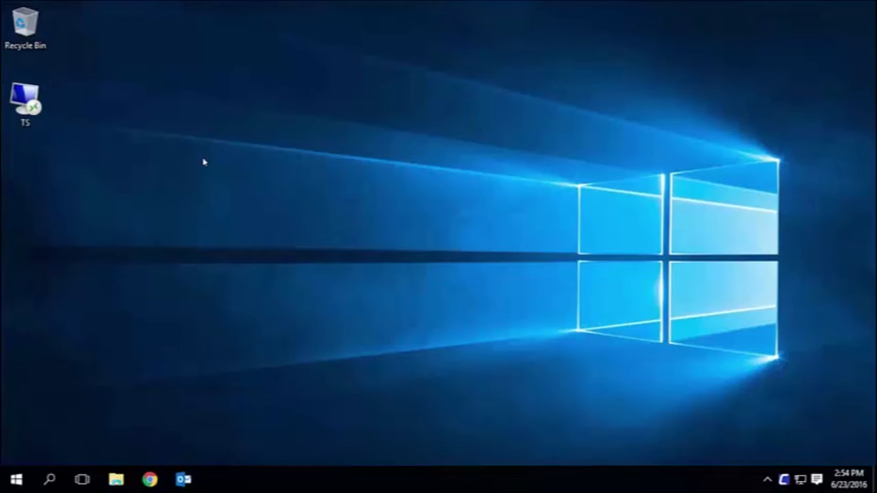
Reconnect via the TS Remote Desktop shortcut, restoring the open Word document and Calculator.
click(26, 100)
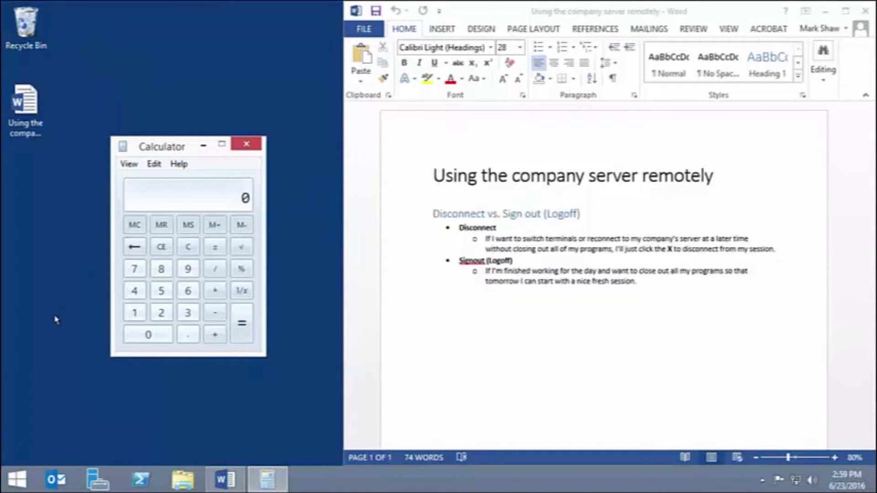
mouse_move(17, 479)
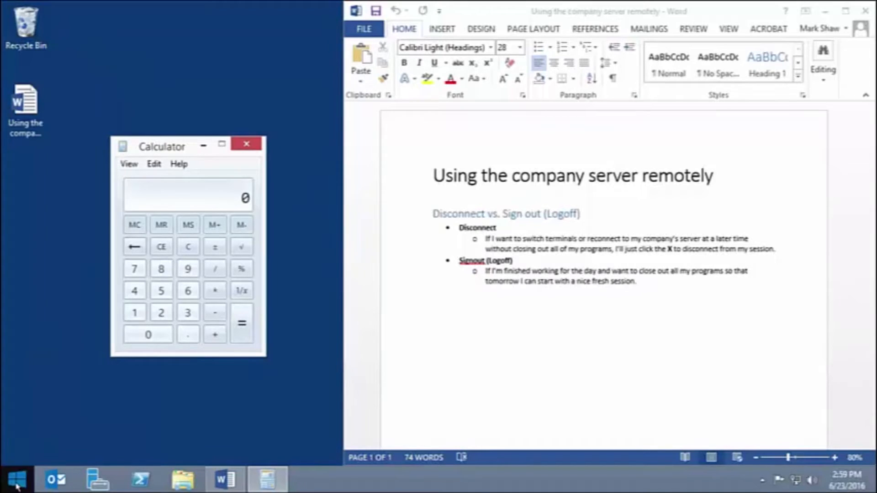
Sign out of the remote session from the Start menu's user account options.
click(16, 480)
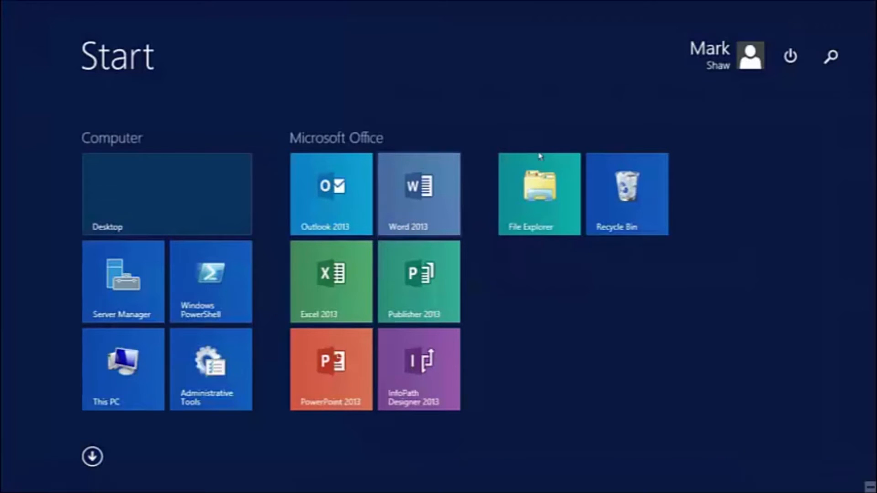
click(749, 56)
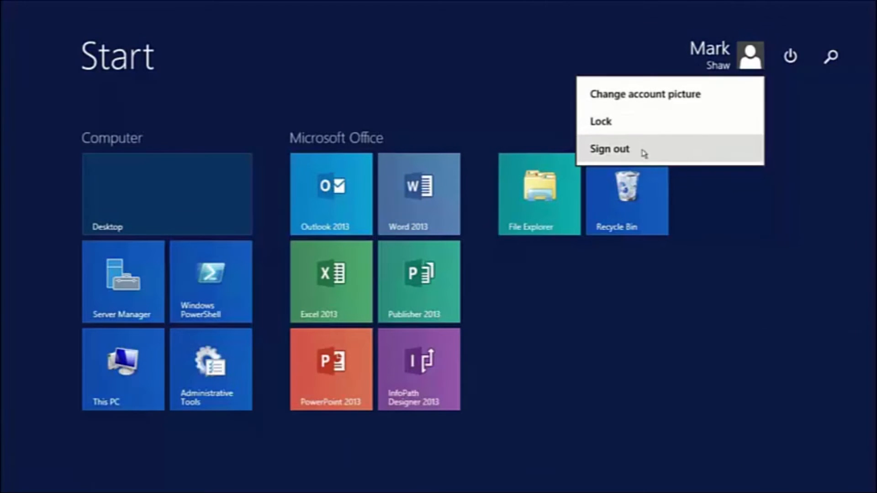
click(609, 149)
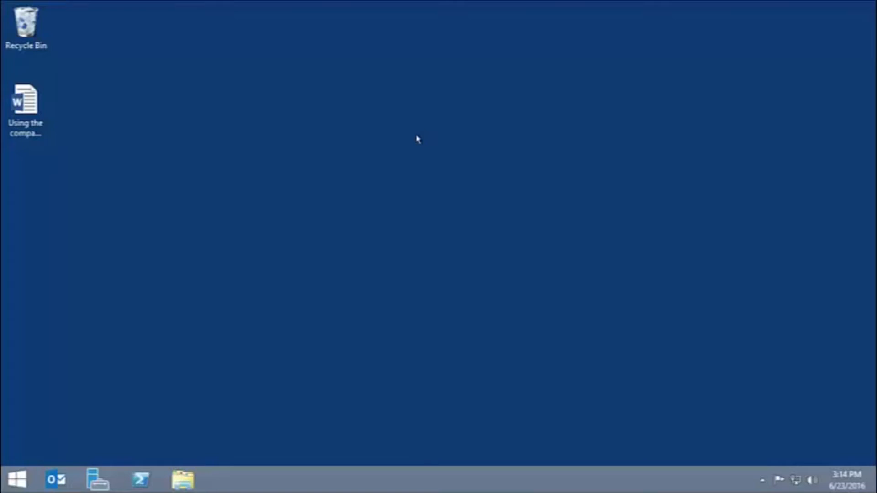
mouse_move(429, 47)
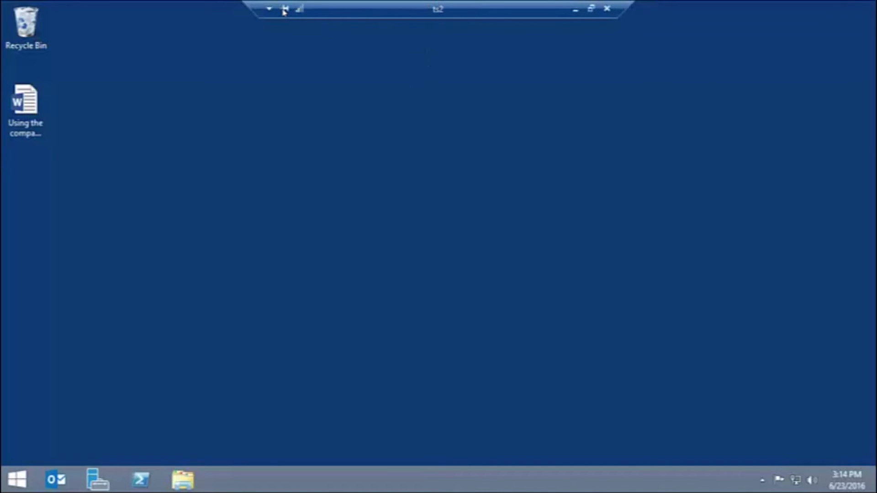
mouse_move(453, 96)
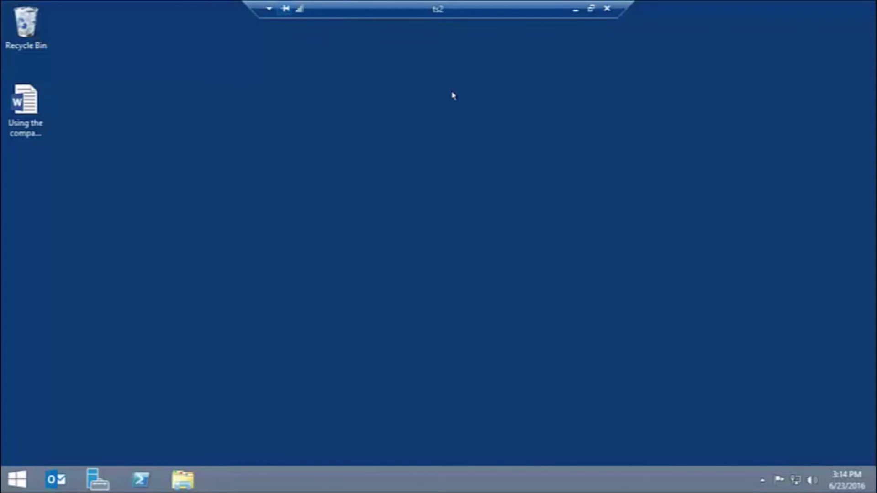
Bring up the Start button's quick-access menu with its Shut down or sign out choices.
right_click(15, 479)
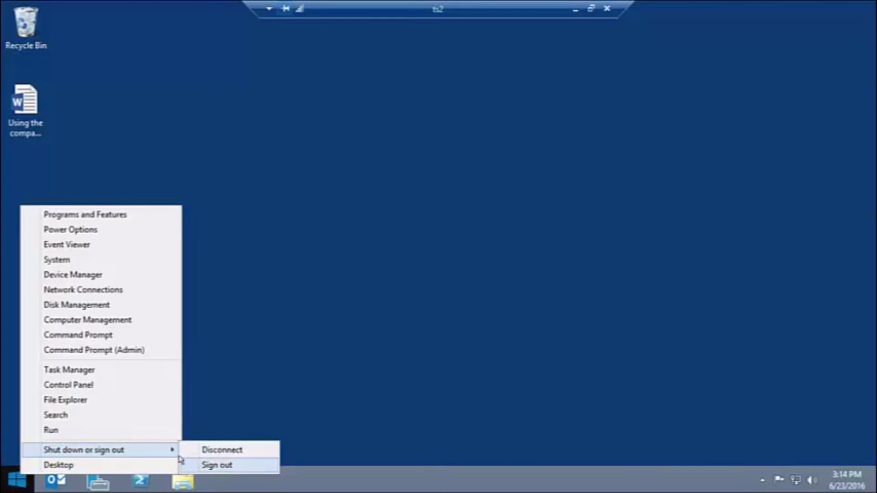
mouse_move(94, 350)
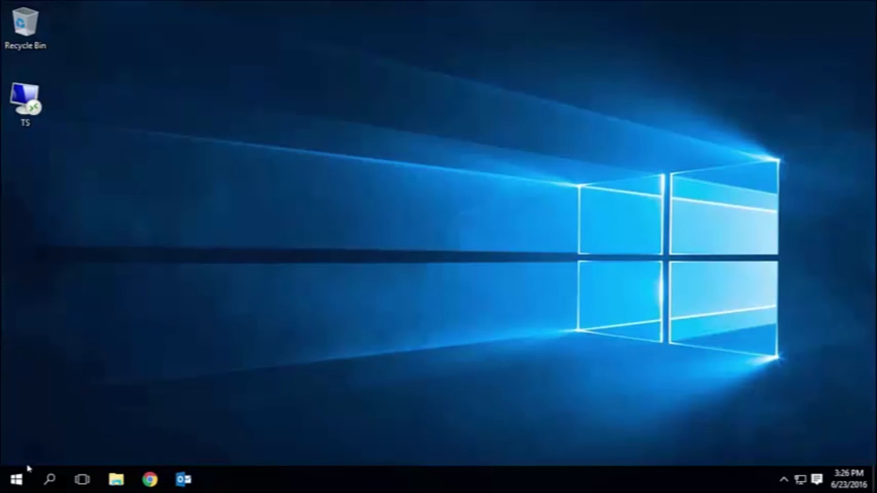
Show the local Start menu's Power choices: Shut down and Restart.
click(15, 479)
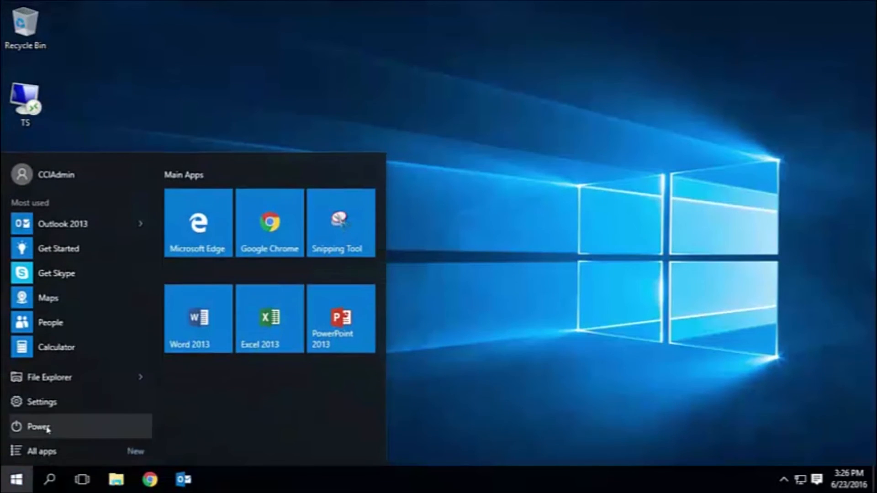
click(37, 426)
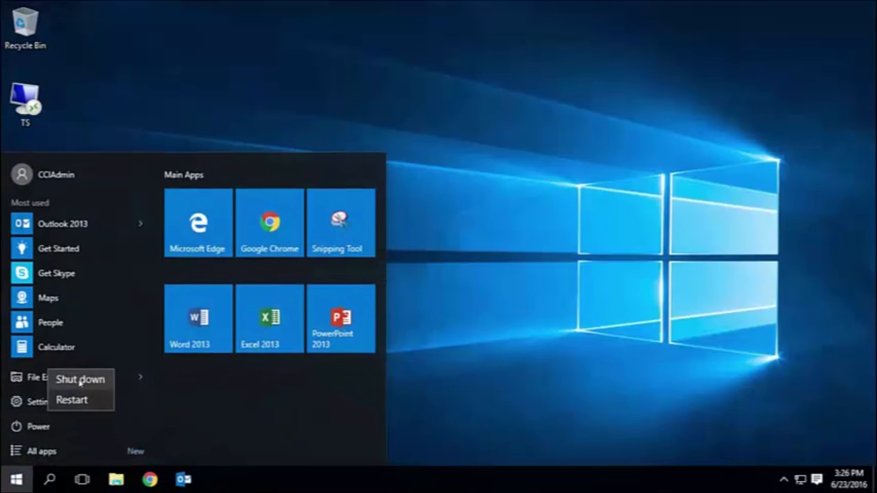
mouse_move(80, 379)
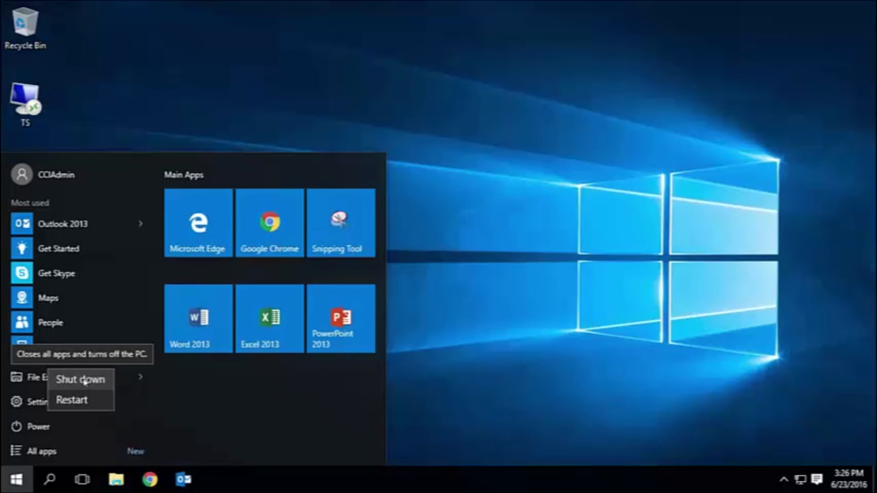
mouse_move(71, 399)
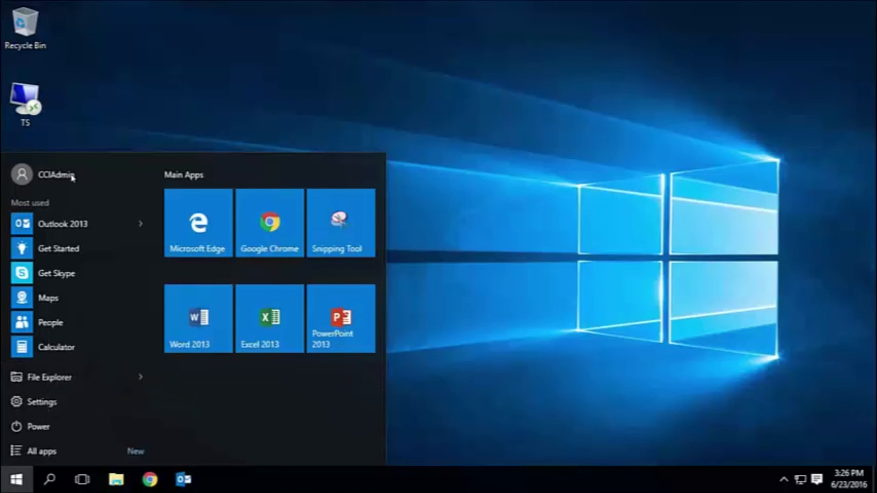
Lock the PC from the Start menu account options, reaching the CCIAdmin sign-in screen.
click(56, 175)
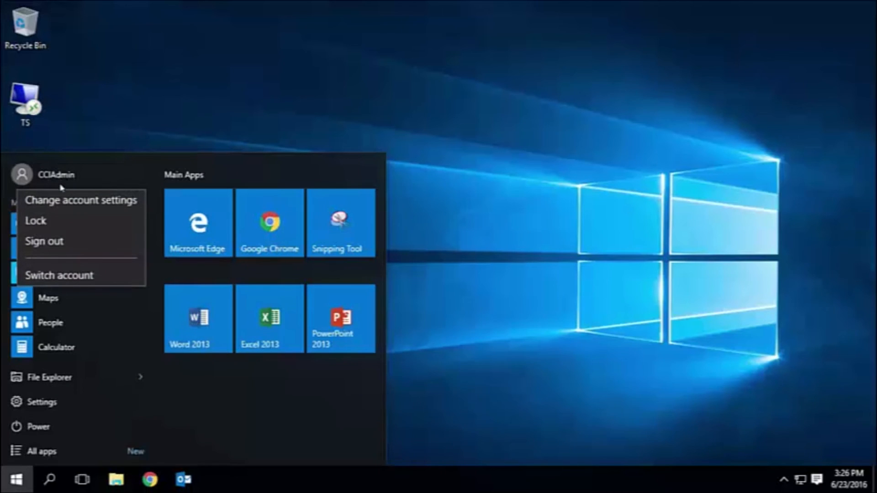
mouse_move(45, 241)
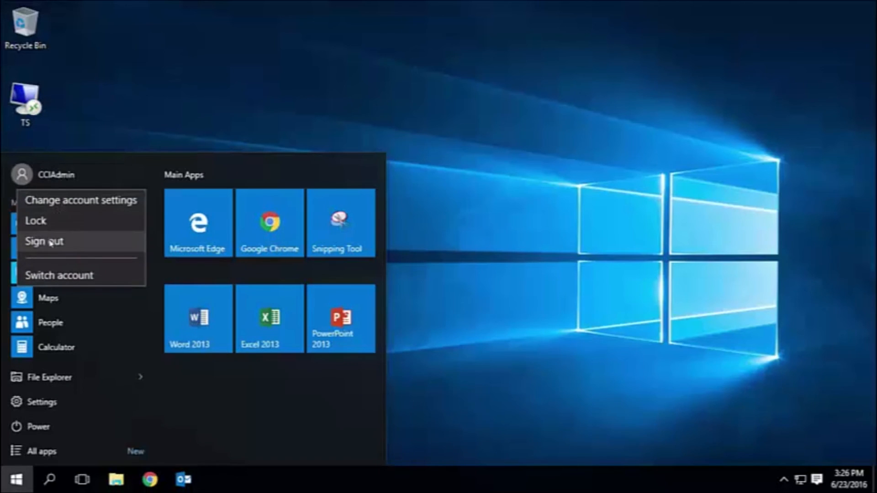
mouse_move(53, 222)
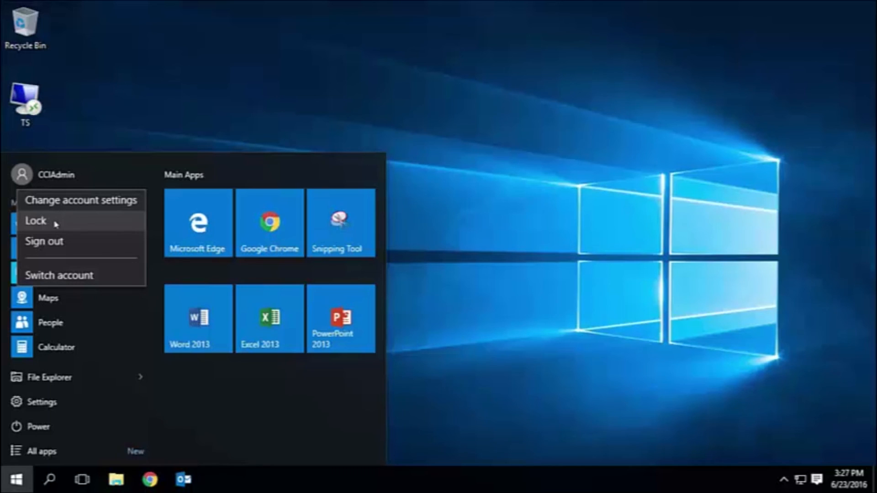
click(36, 220)
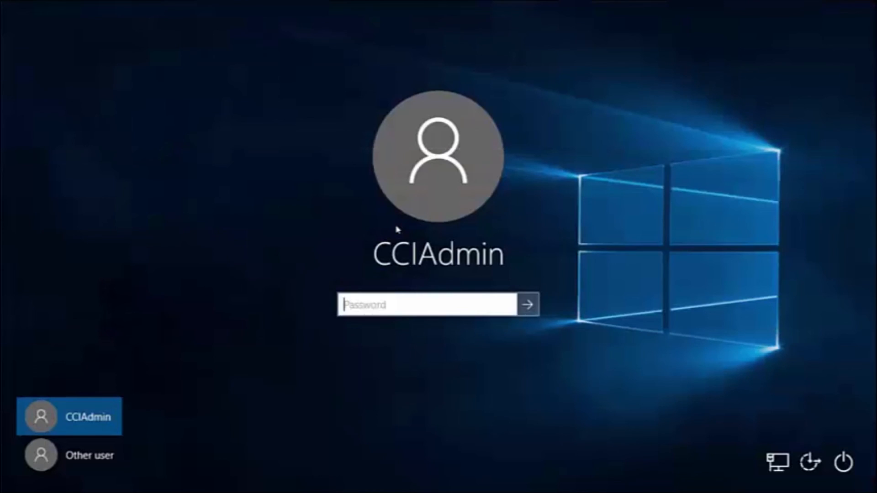